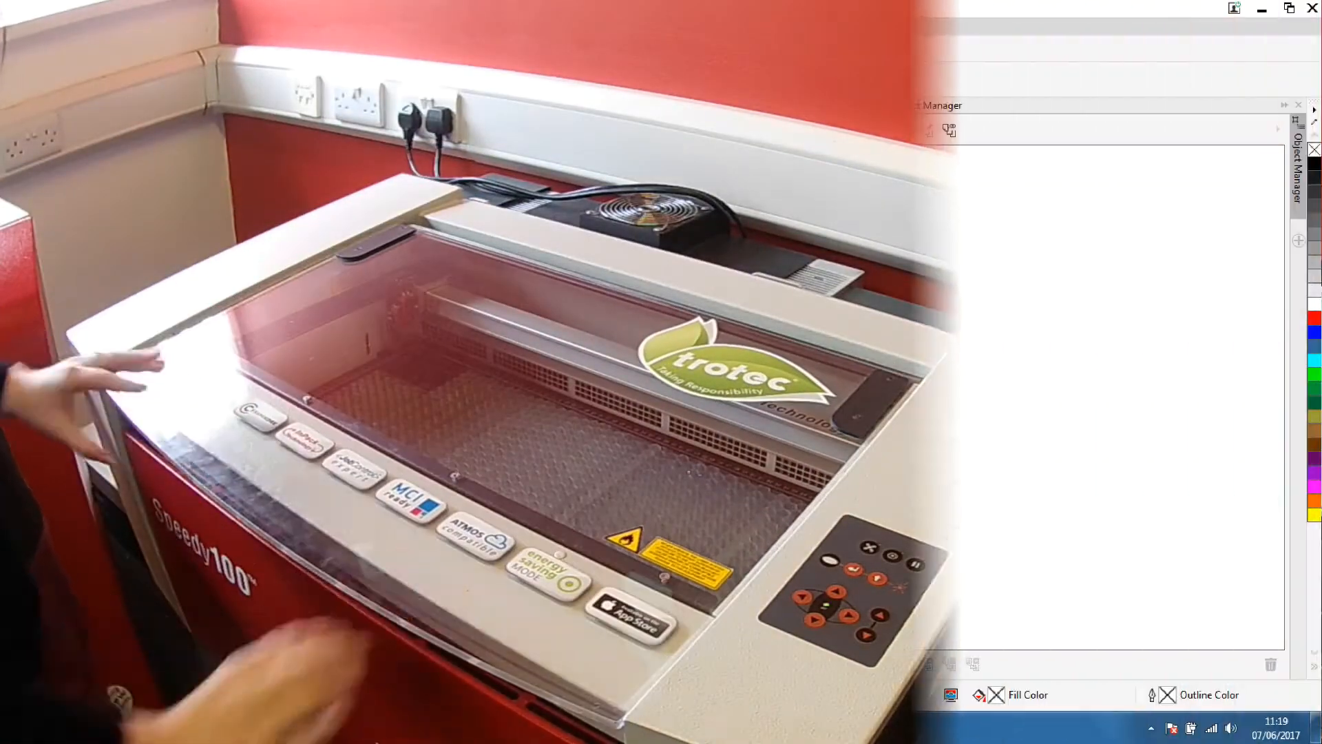
Open Anodised Aluminium.cdr from the TroBot Samples folder via File > Open.
click(13, 26)
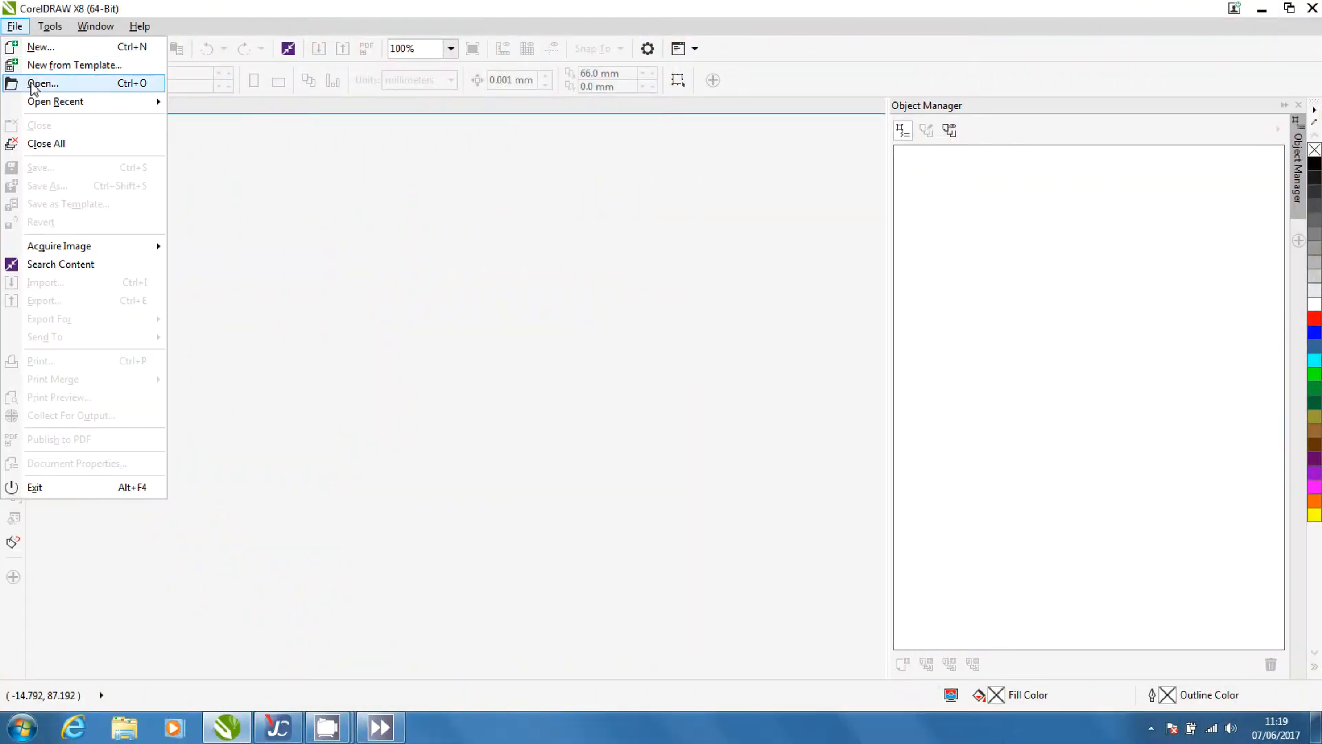
click(43, 82)
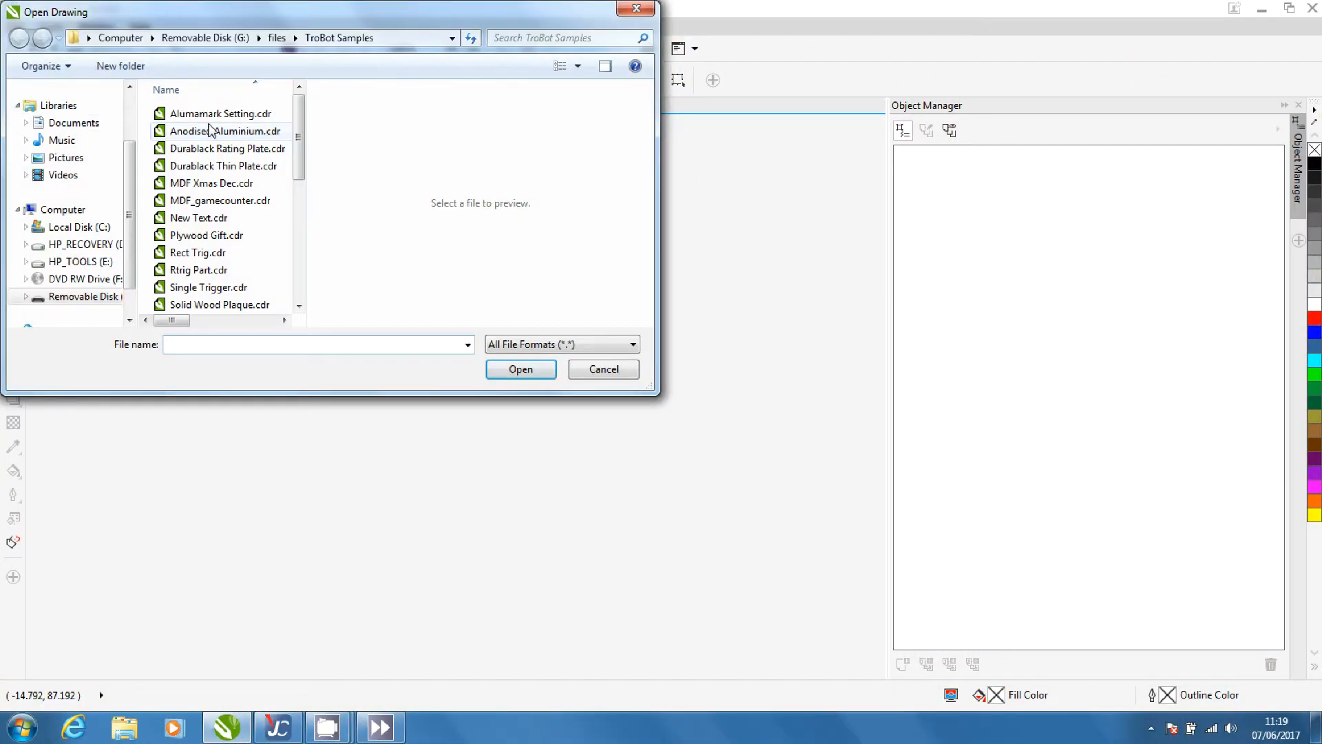
click(224, 131)
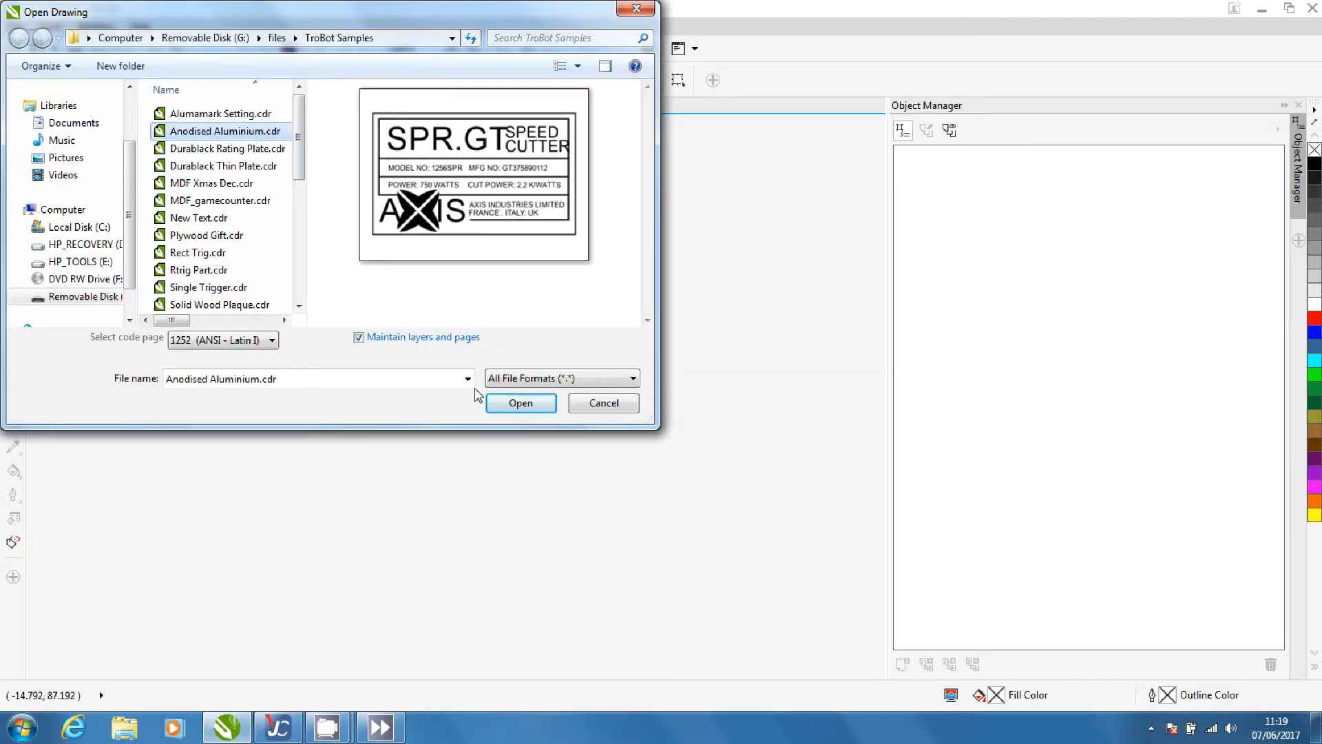
click(520, 402)
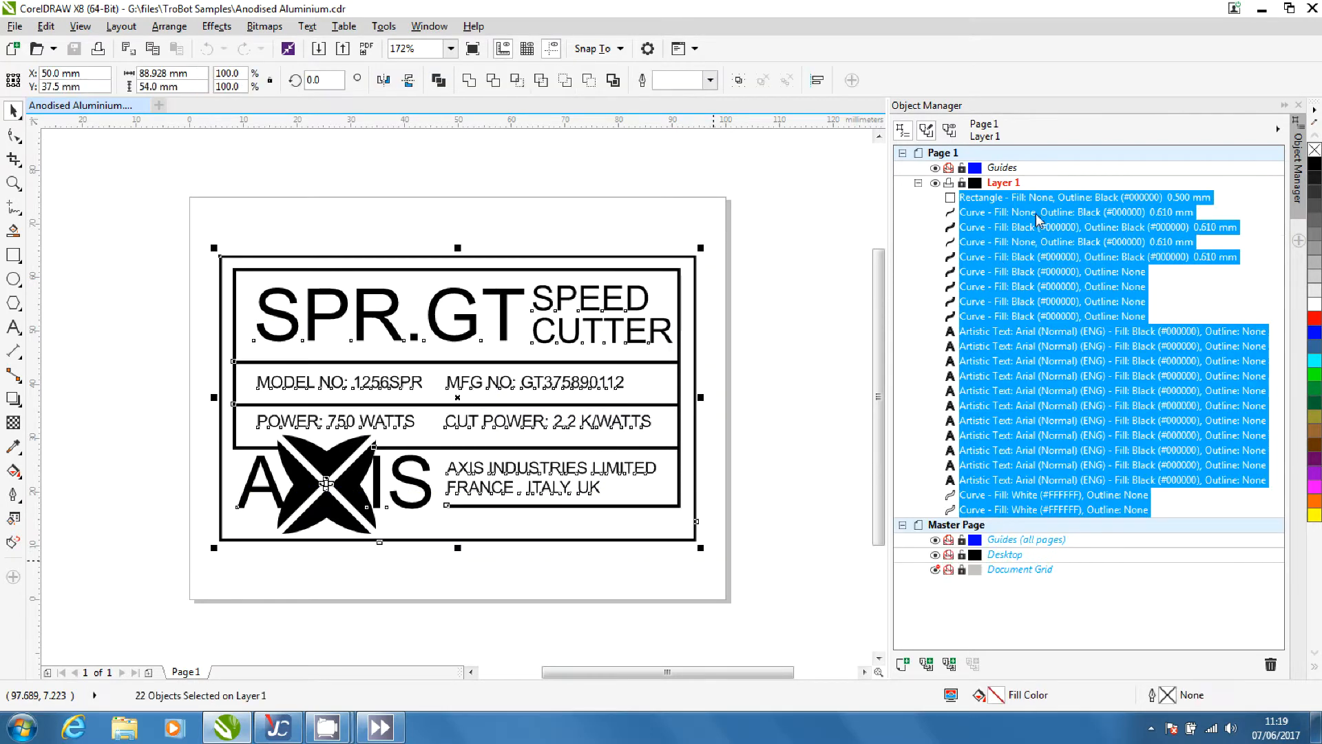
mouse_move(1012, 477)
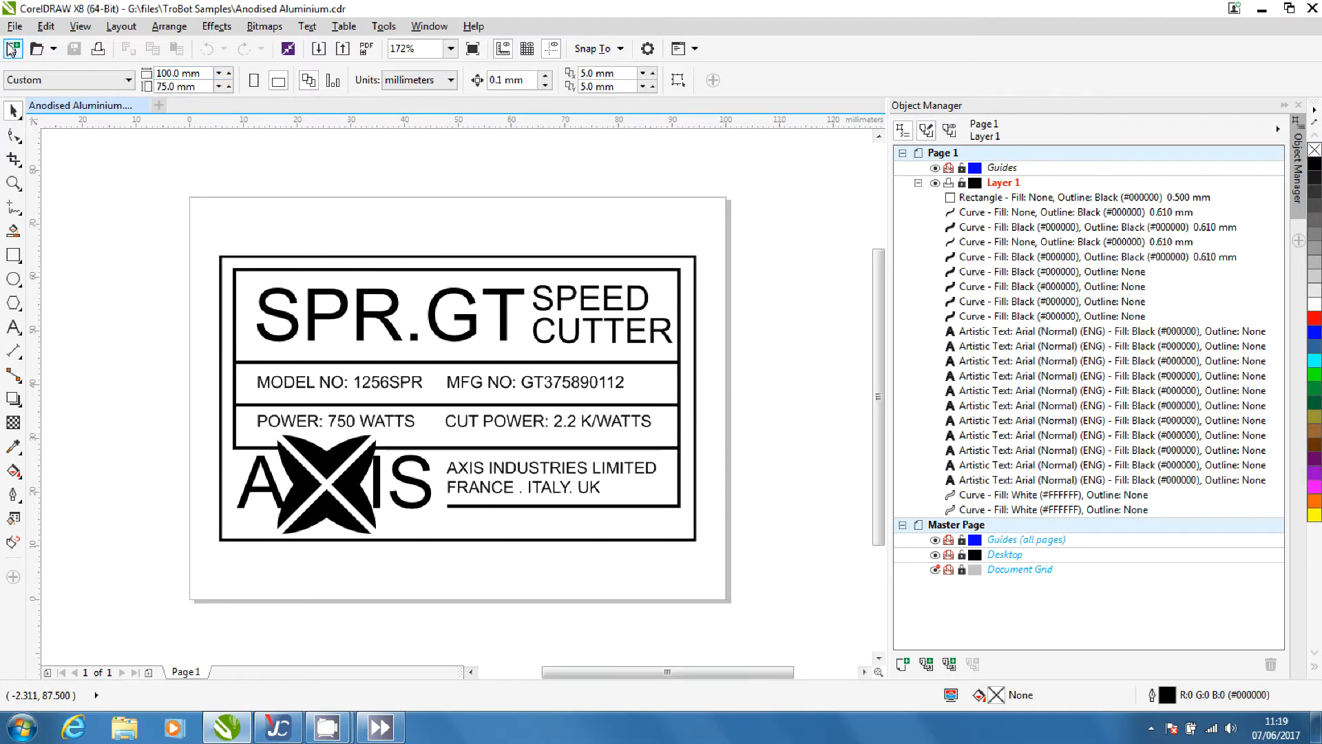
Bring up the Print dialog for the SPR.GT label with Trotec Engraver as printer.
click(14, 26)
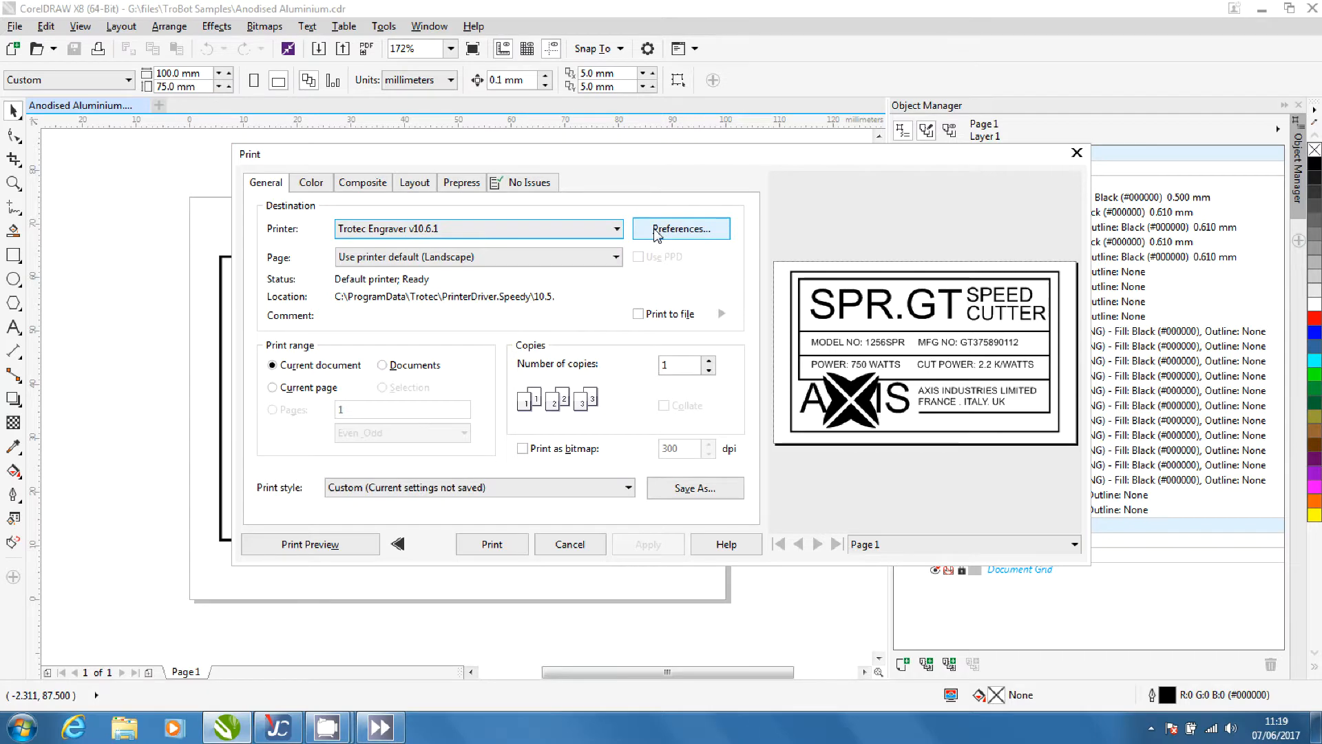
In the Trotec driver preferences set job height to 75 mm and bring up the material database.
click(681, 229)
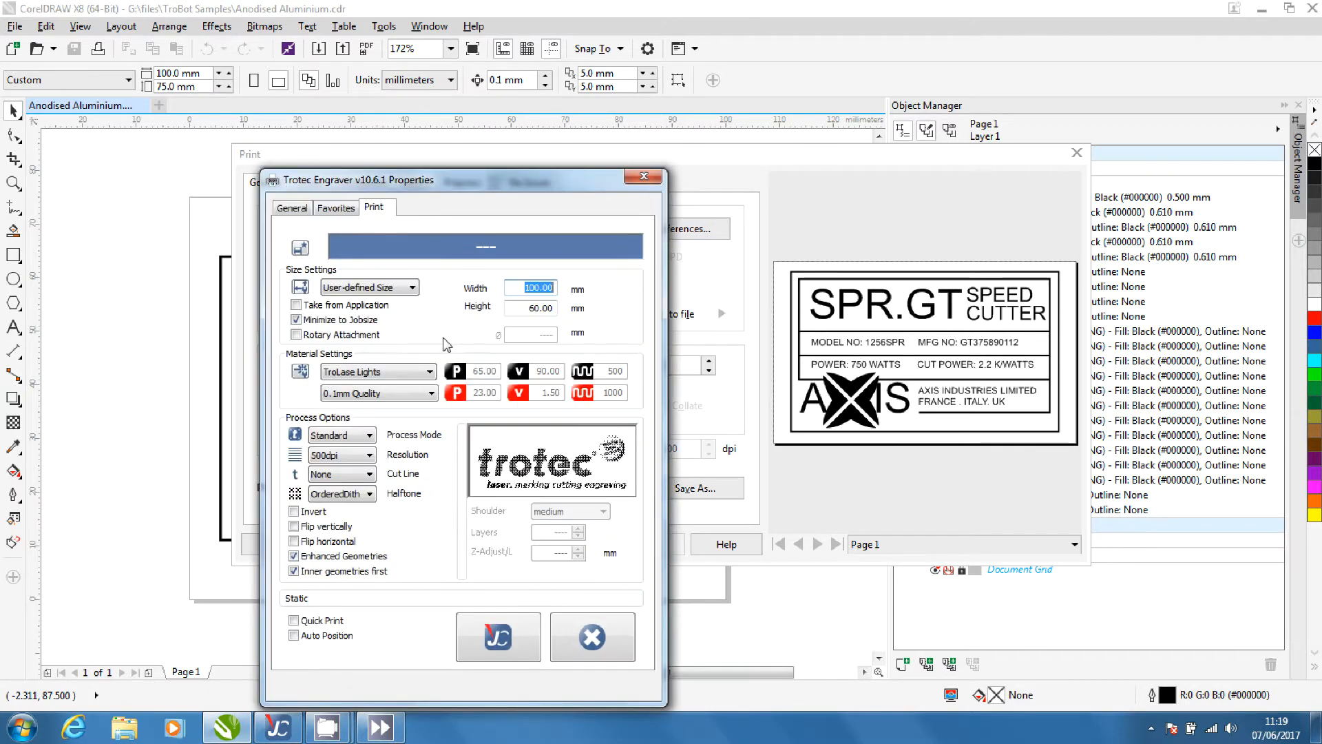
click(530, 307)
text(75)
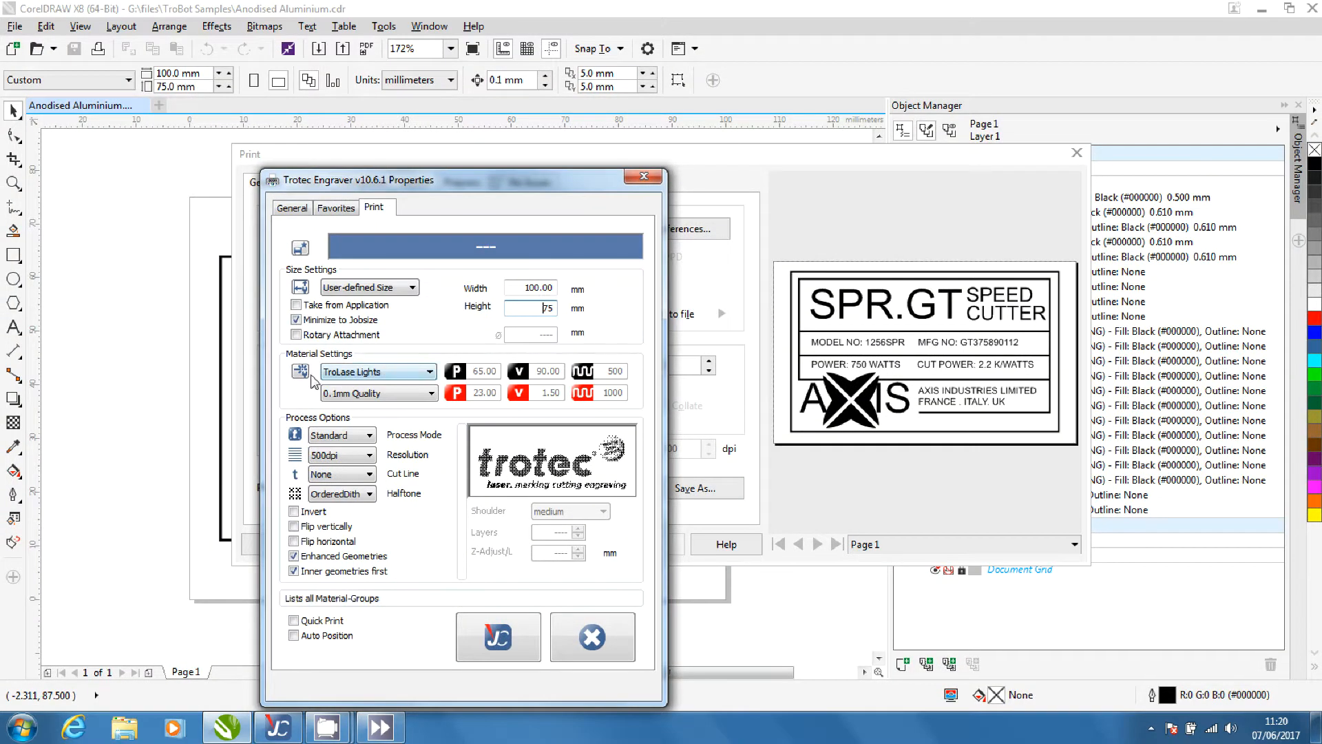
click(302, 370)
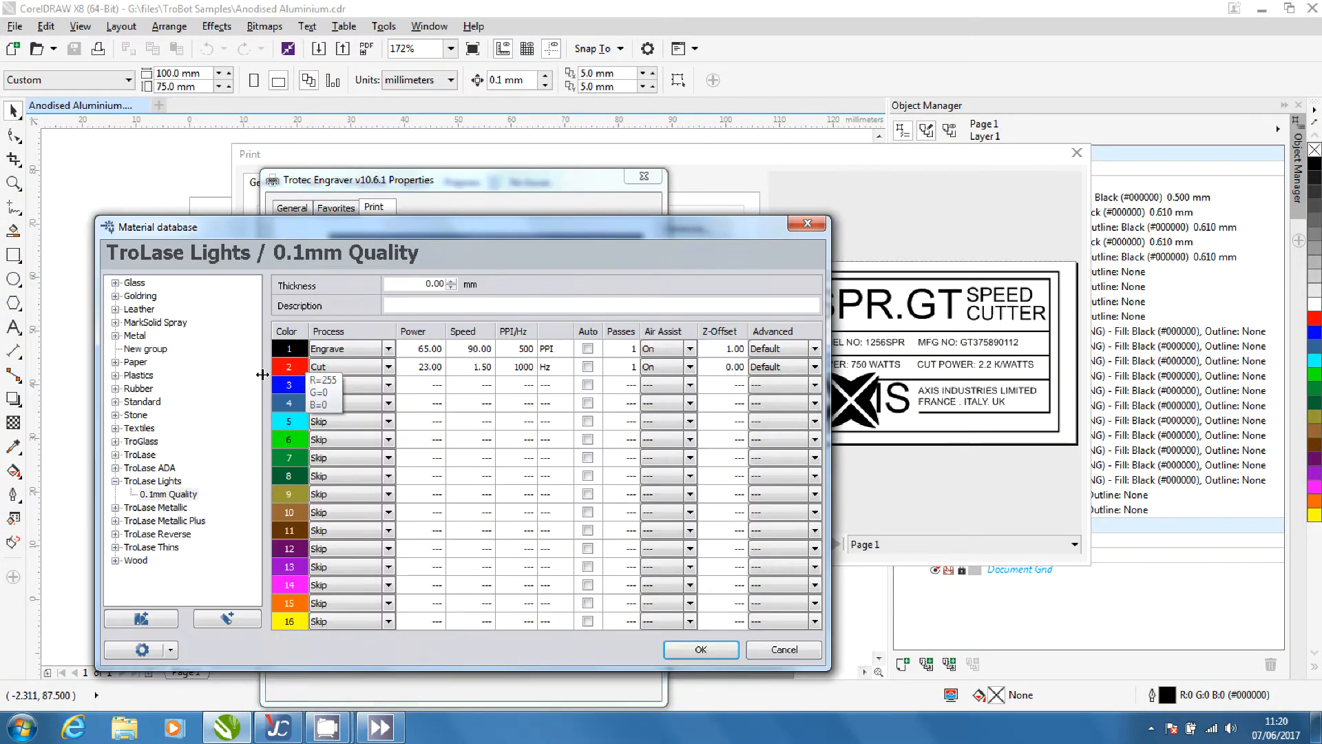
Choose Metal / Aluminium anodized in the material database and confirm it for the job.
click(133, 336)
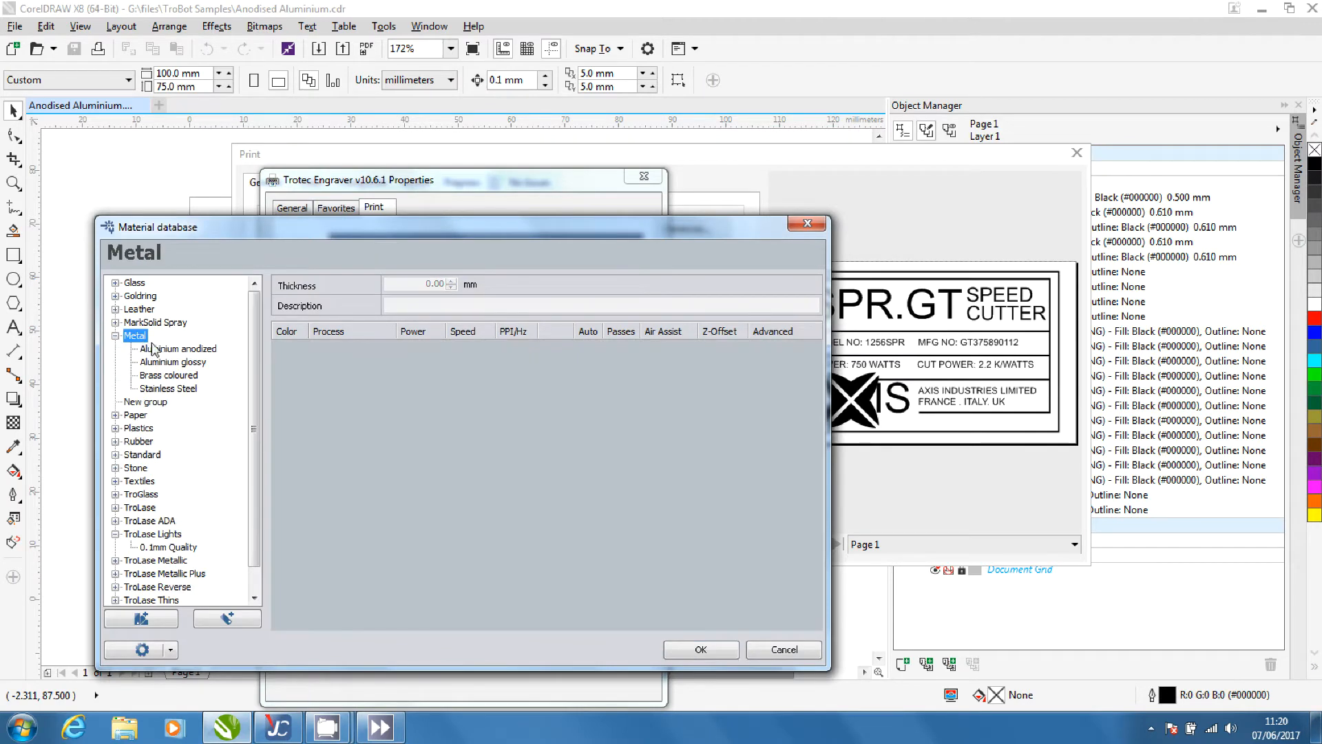
click(178, 348)
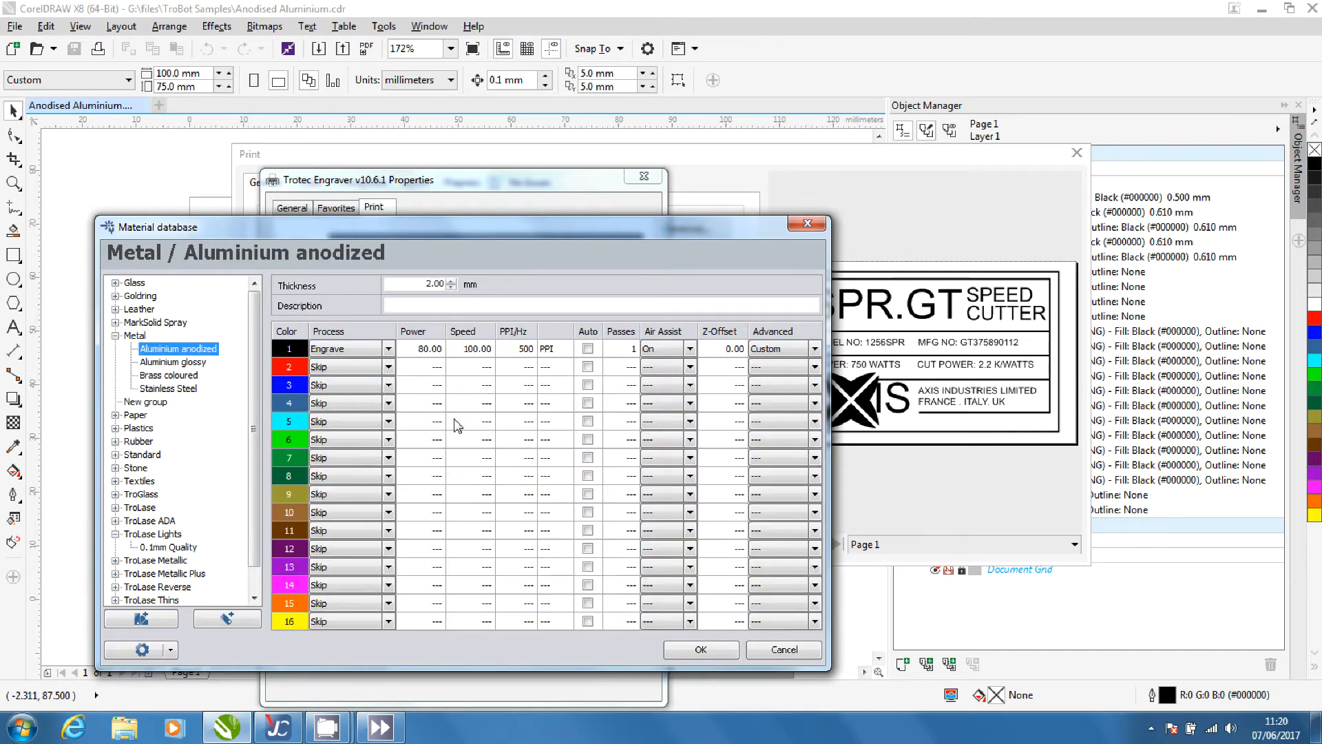
click(699, 649)
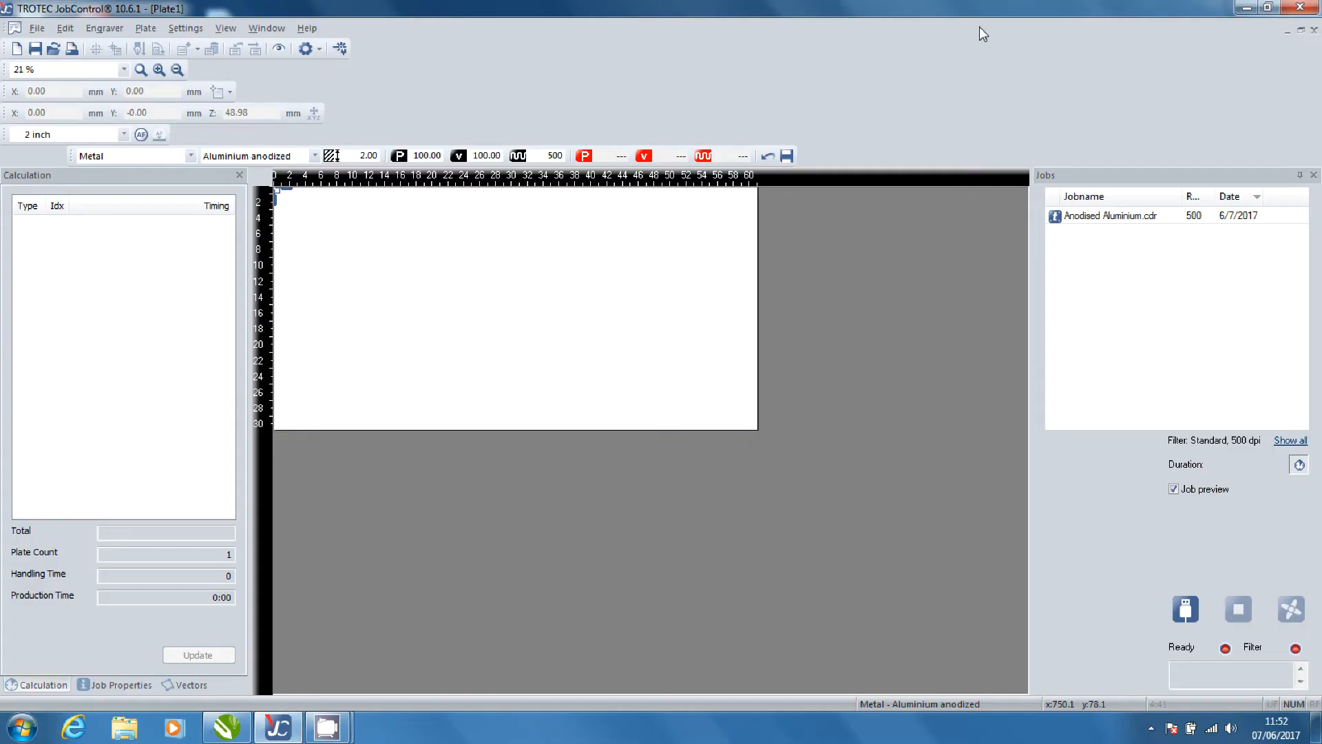
mouse_move(1211, 272)
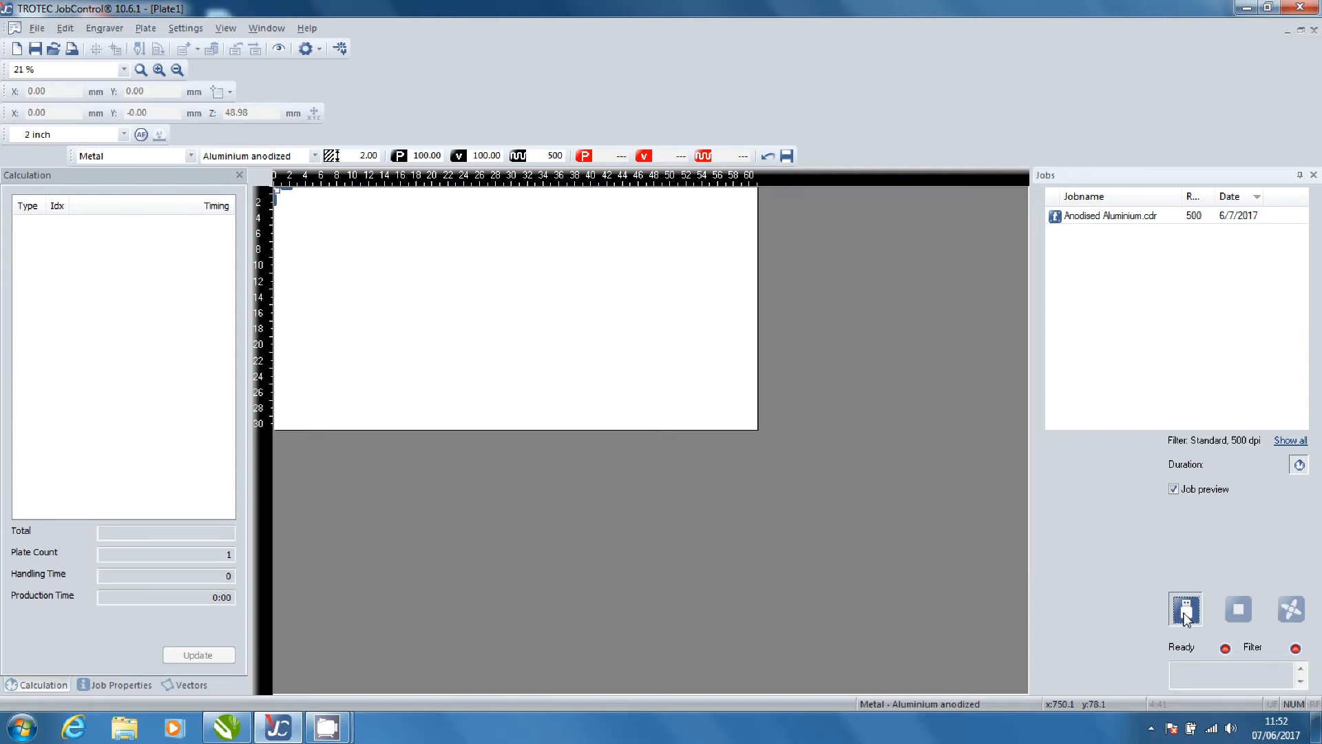
Connect JobControl to the laser engraver over USB.
click(1184, 609)
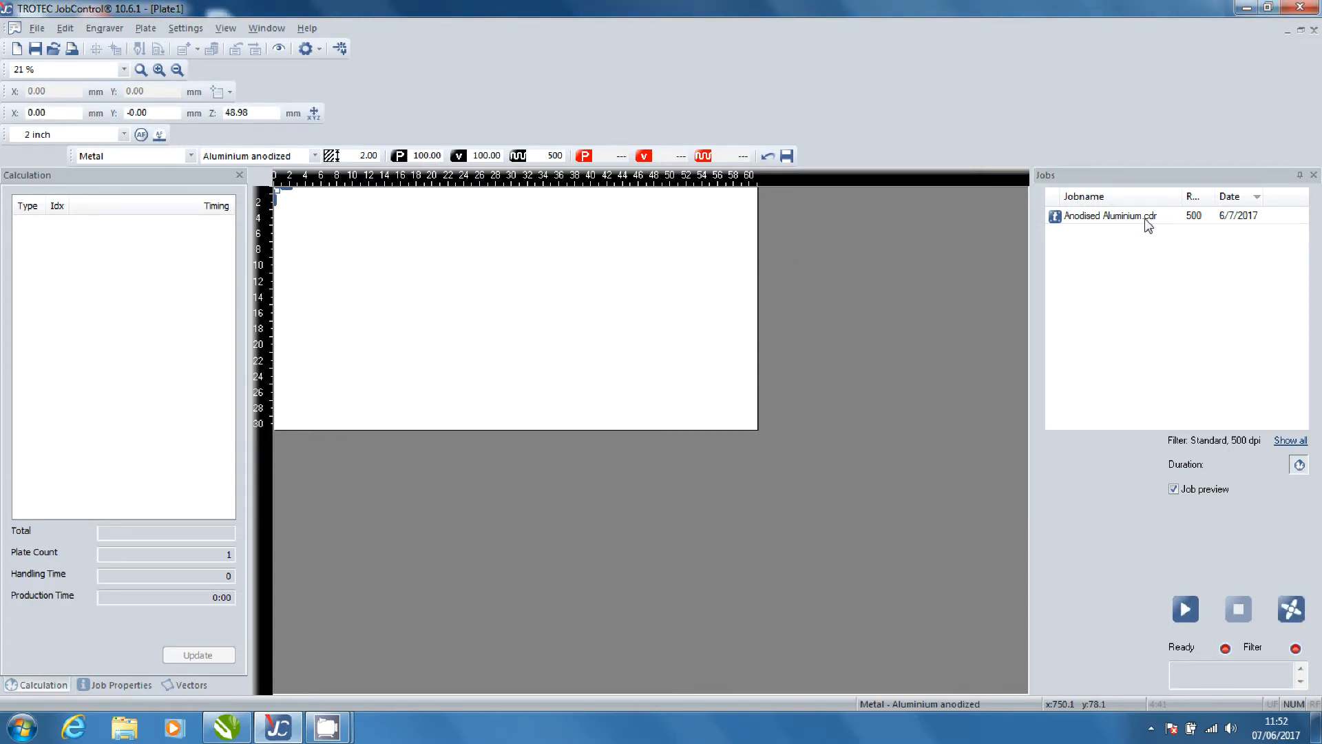
Place the Anodised Aluminium job at the plate's top-left, show WYSIWYG preview, and start engraving.
click(1109, 215)
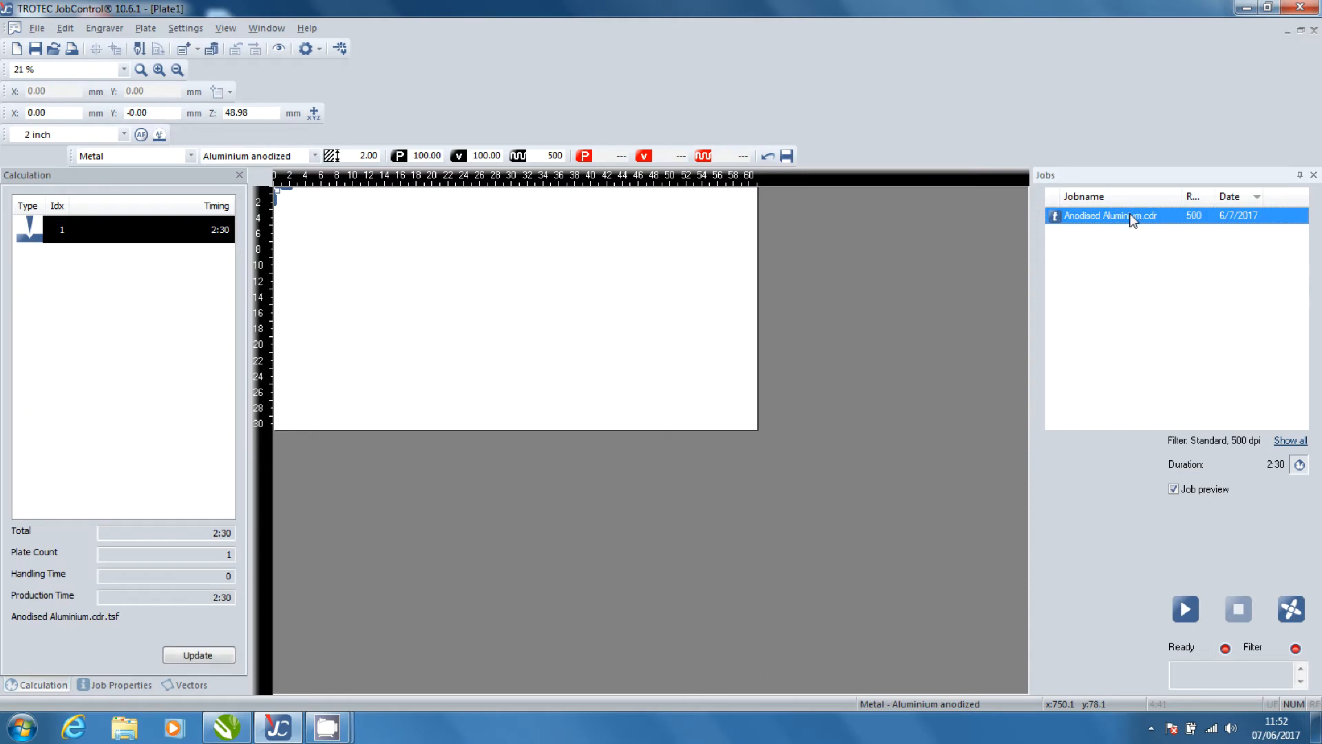
click(279, 48)
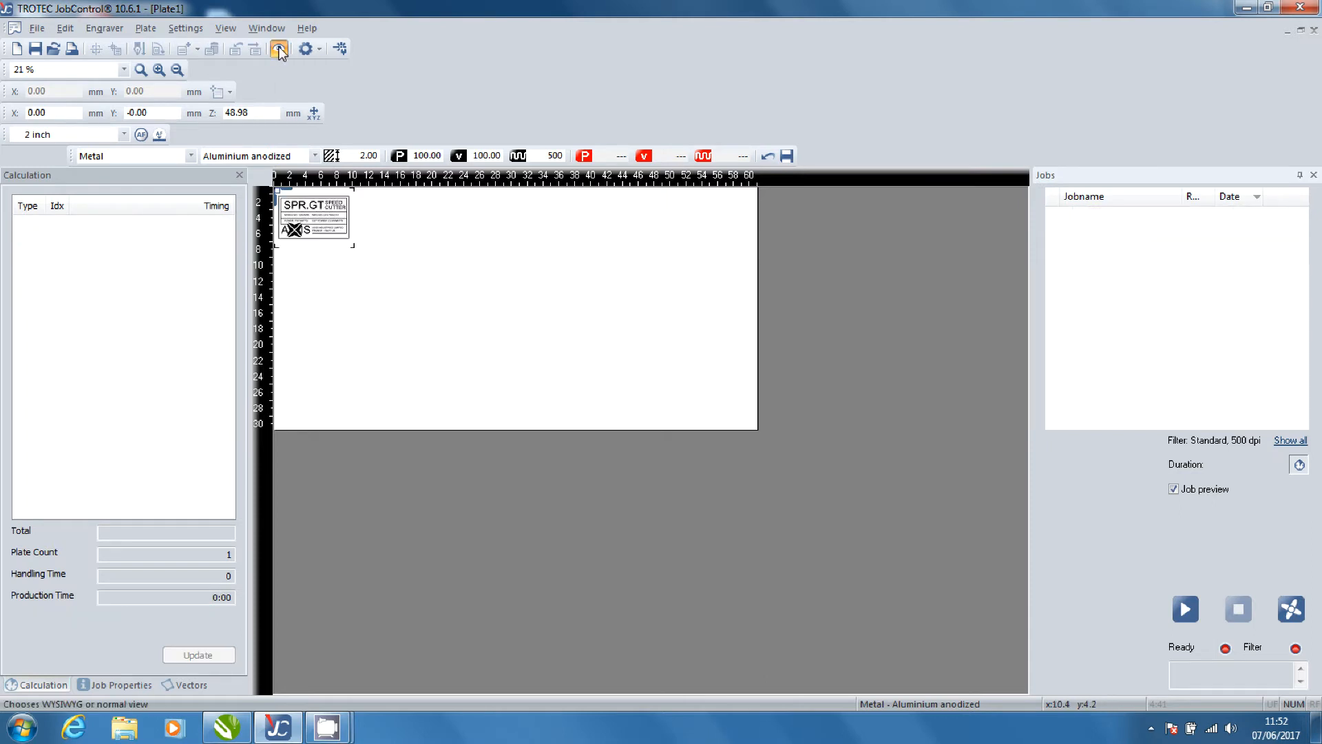
click(280, 48)
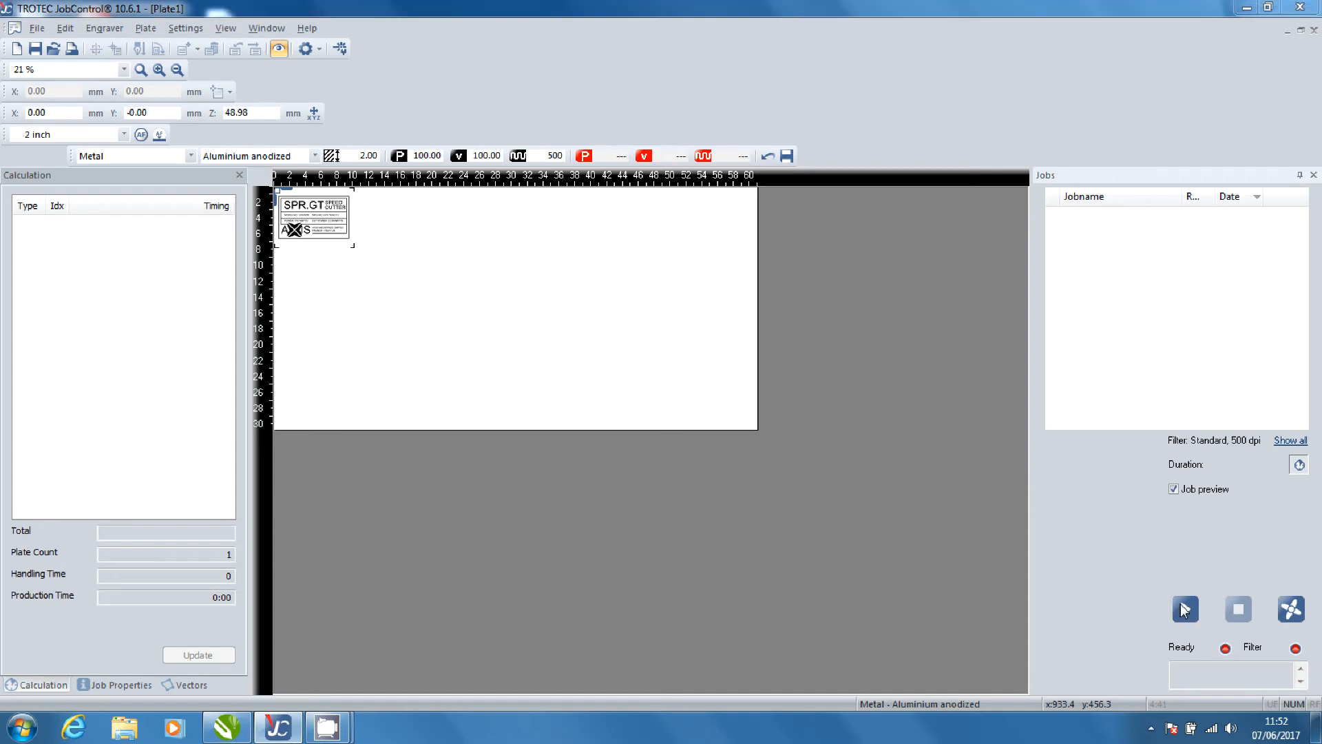
click(1185, 608)
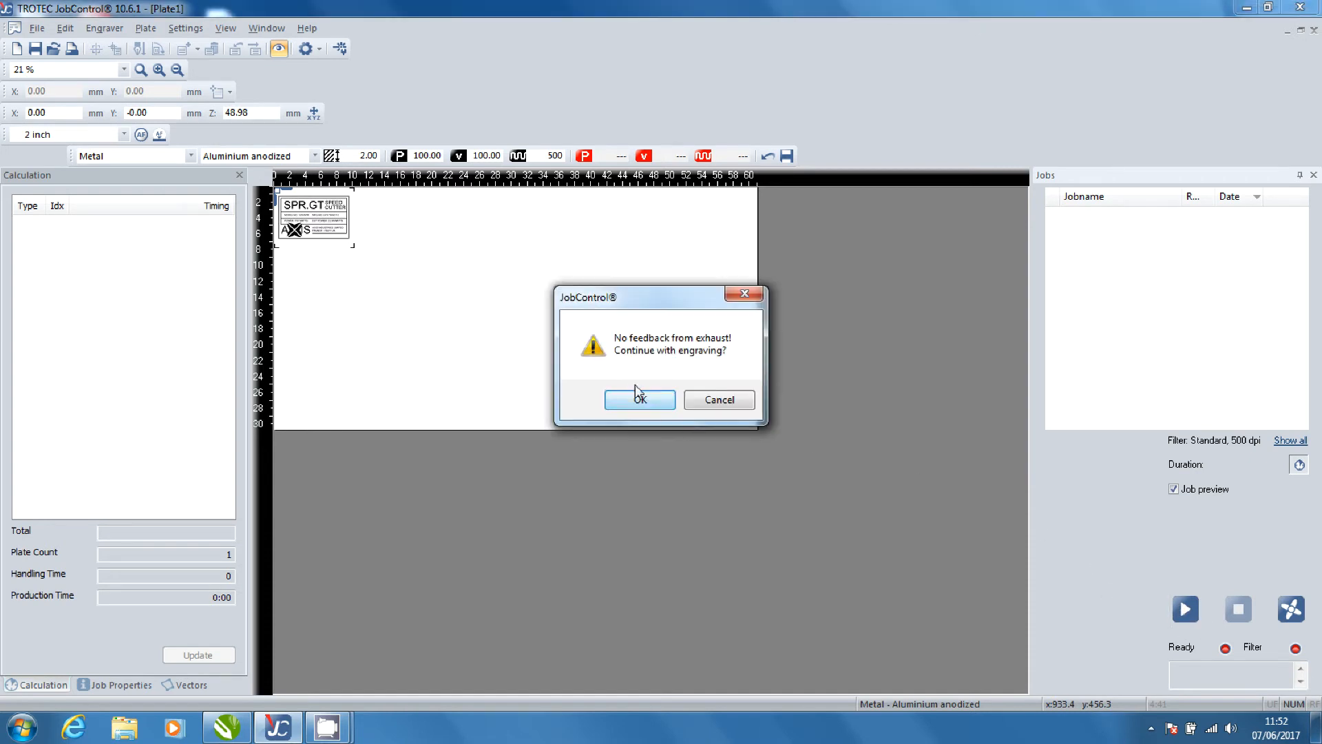